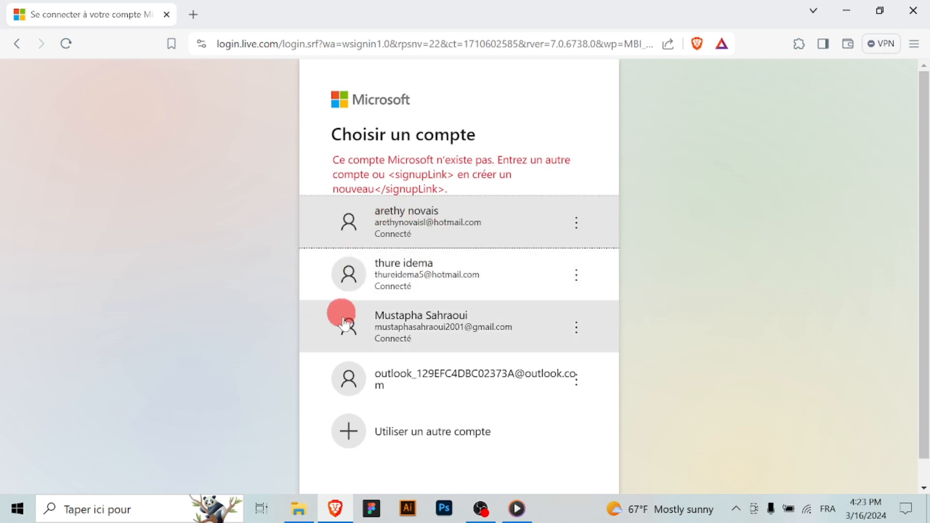
Sign in with the third saved account on the 'Choisir un compte' page
{"action": "left_click", "coordinate": [442, 326]}
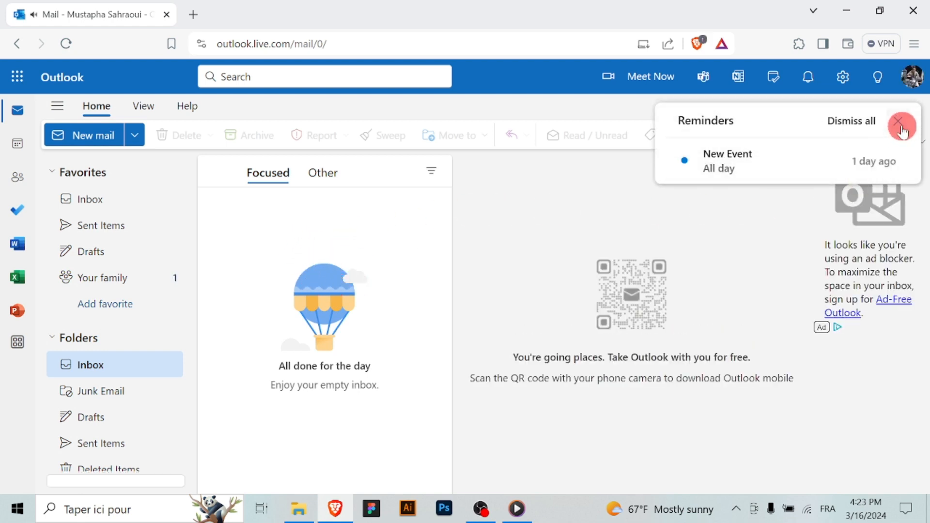
Close the Reminders pop-up for the earlier all-day New Event
{"action": "left_click", "coordinate": [902, 125]}
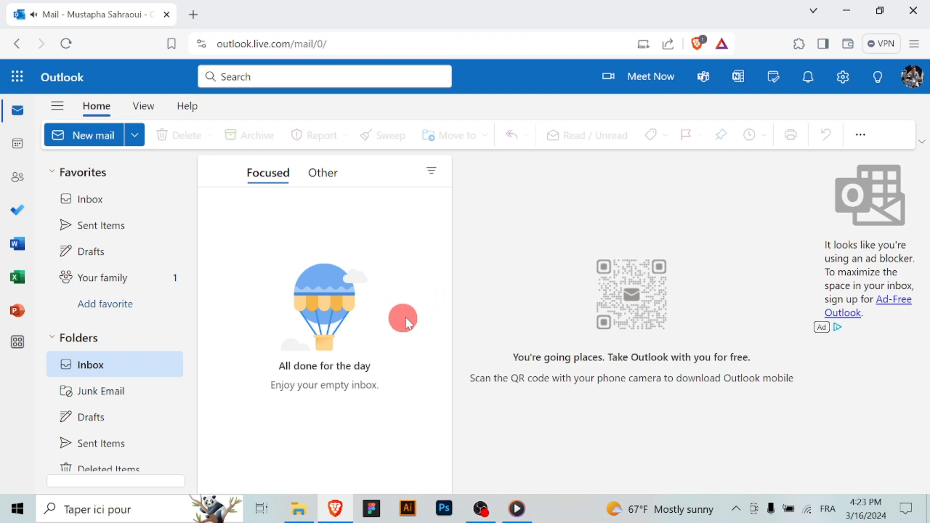
{"action": "mouse_move", "coordinate": [411, 322]}
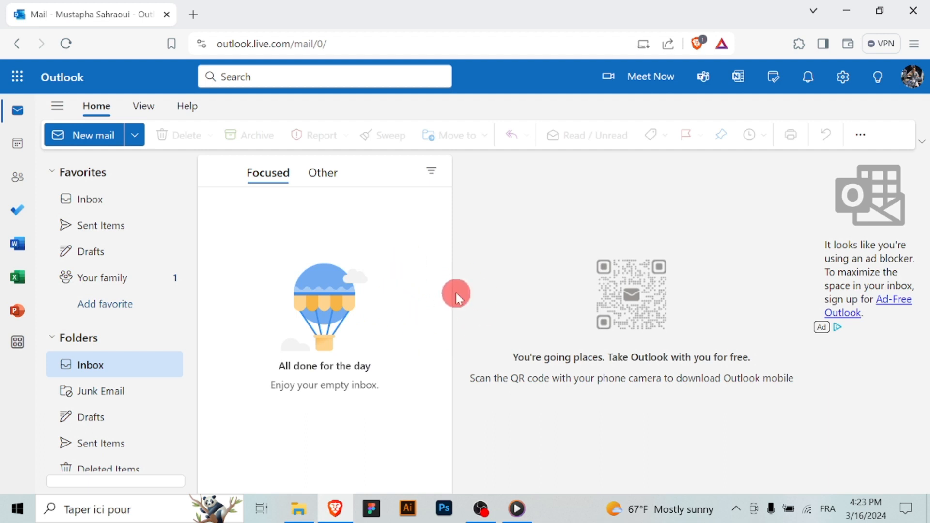
{"action": "mouse_move", "coordinate": [466, 280]}
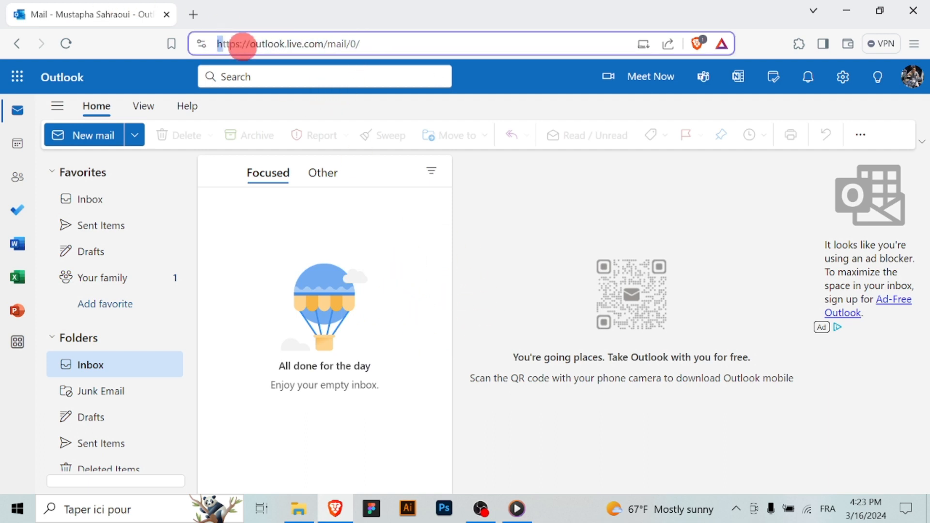
{"action": "mouse_move", "coordinate": [17, 143]}
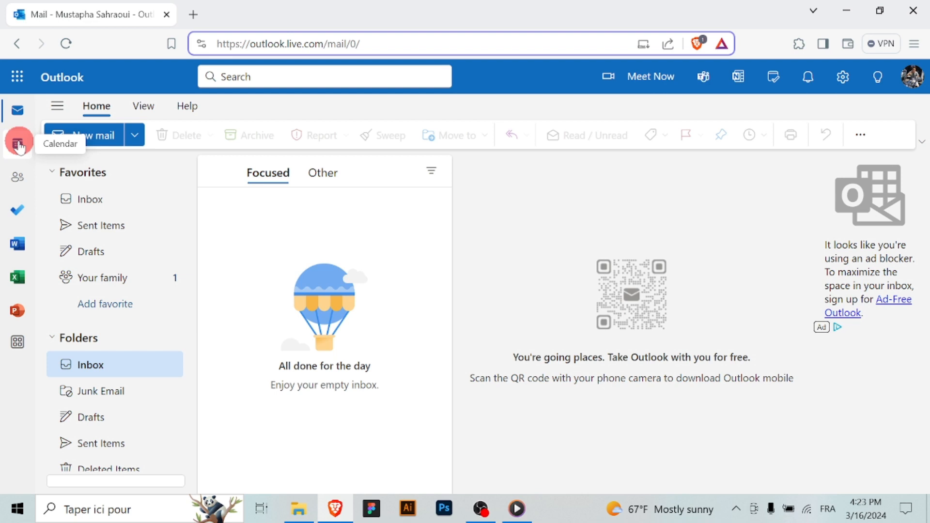
Switch to the March 2024 month calendar and start a new event on March 18
{"action": "left_click", "coordinate": [18, 143]}
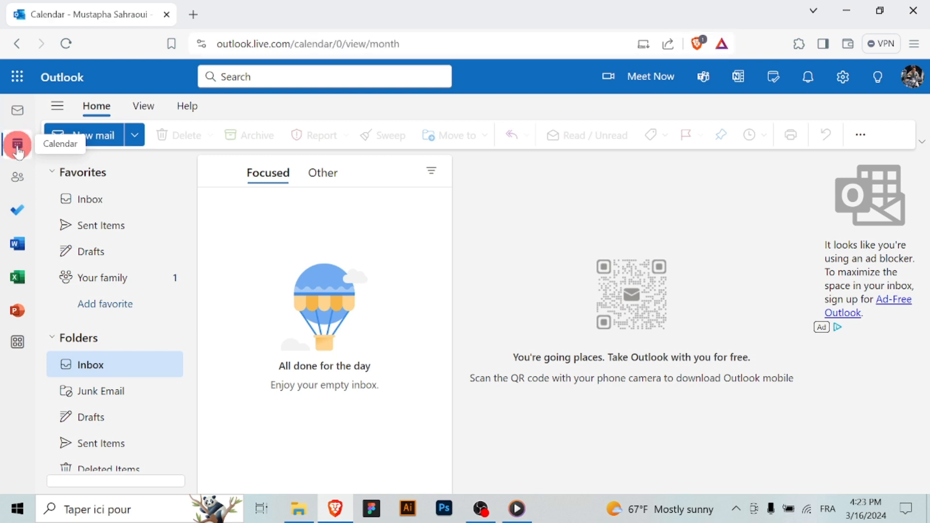
{"action": "left_click", "coordinate": [17, 145]}
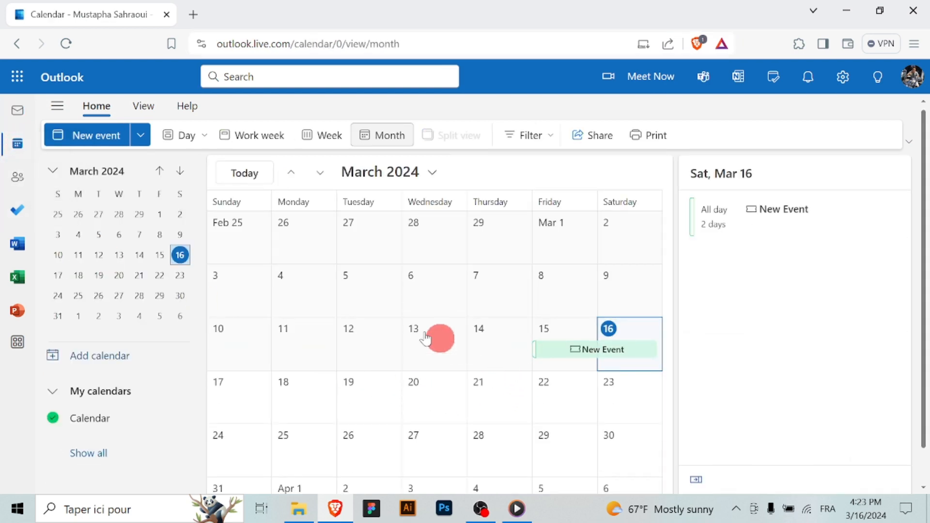
{"action": "mouse_move", "coordinate": [95, 135]}
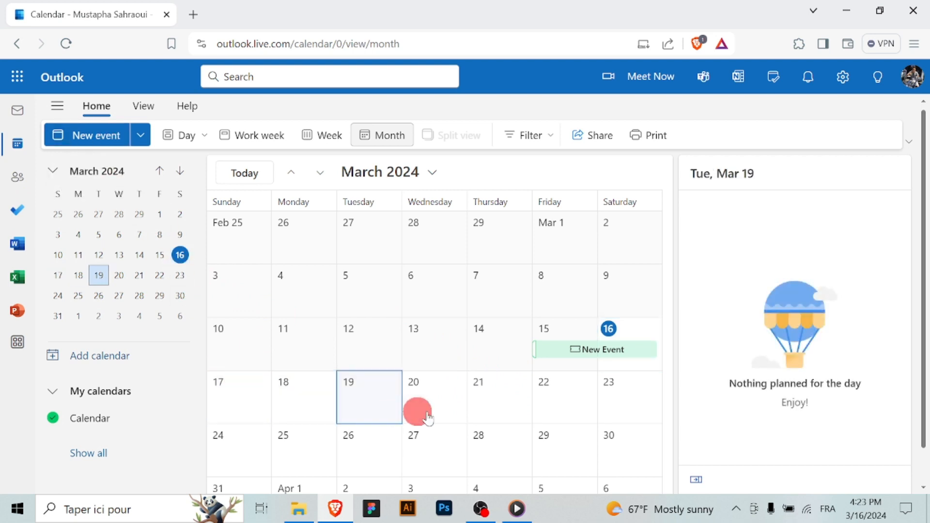
{"action": "left_click", "coordinate": [303, 396]}
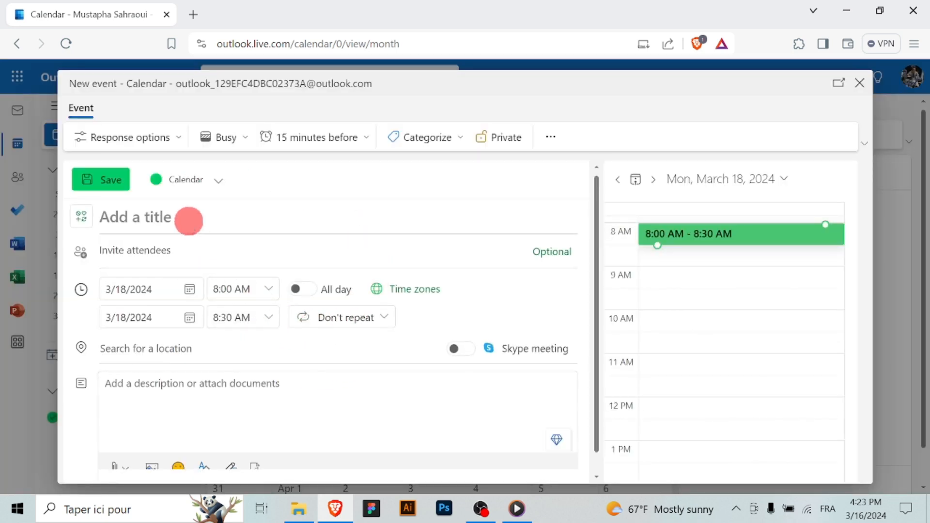
Title the event 'Focus Time', make it all day, and describe it 'Focus Time!'
{"action": "type", "text": "Focus"}
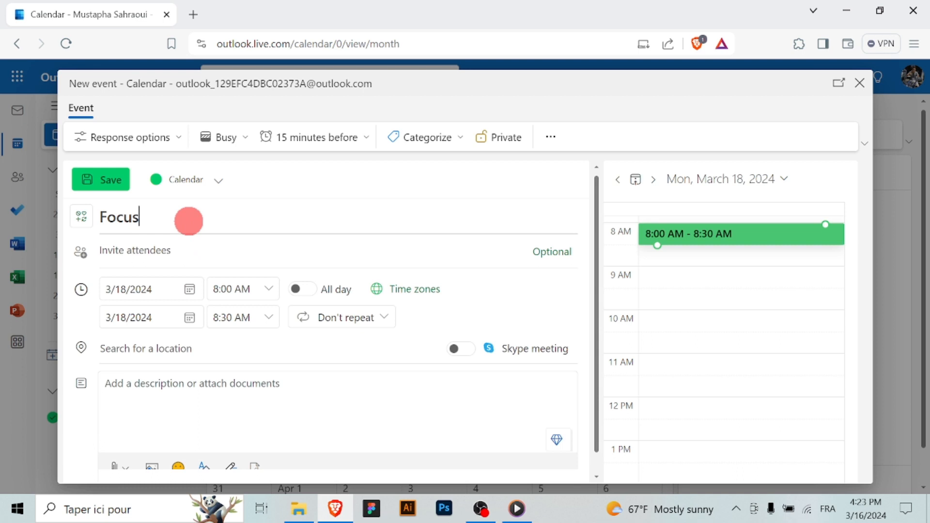
{"action": "type", "text": "Time"}
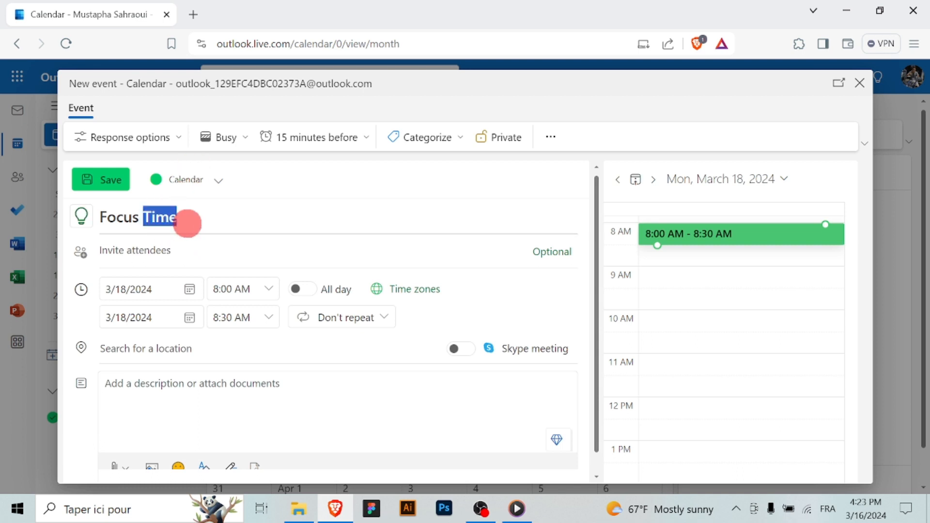
{"action": "left_click", "coordinate": [301, 289]}
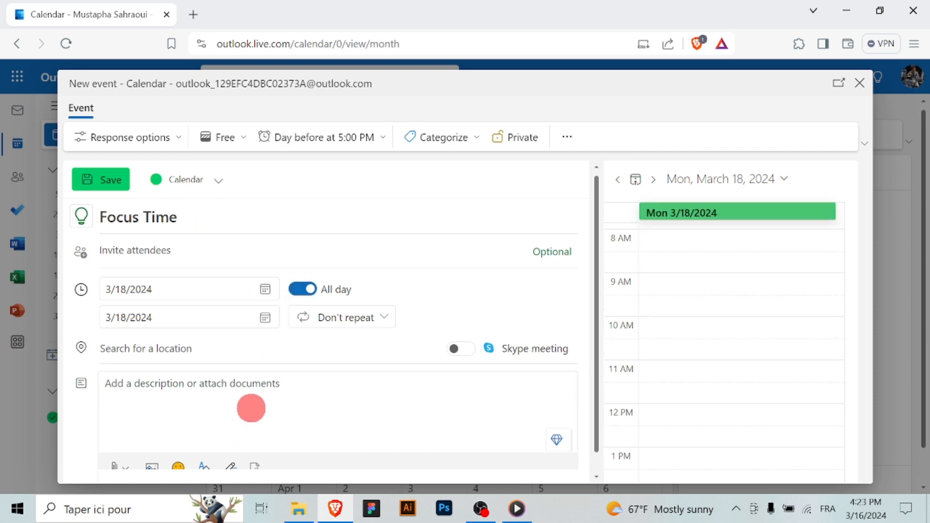
{"action": "type", "text": "Focus Time!"}
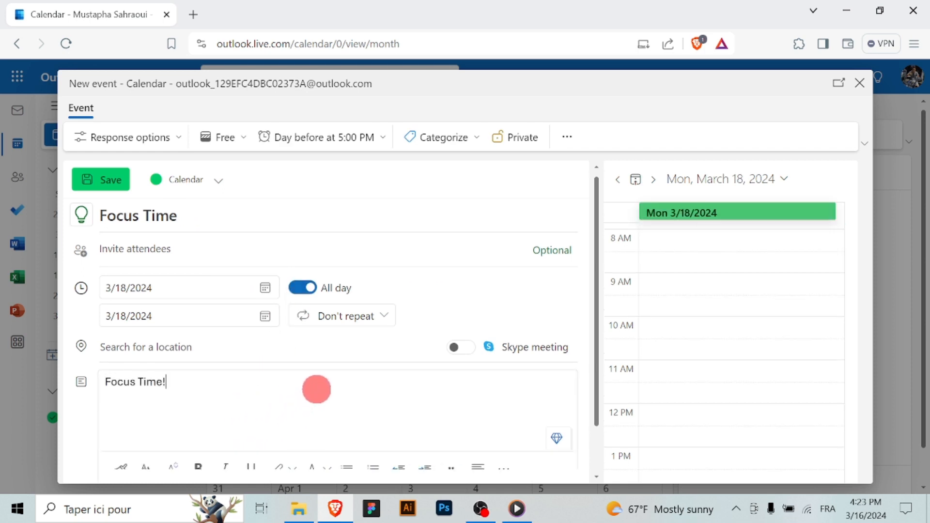
{"action": "mouse_move", "coordinate": [354, 247]}
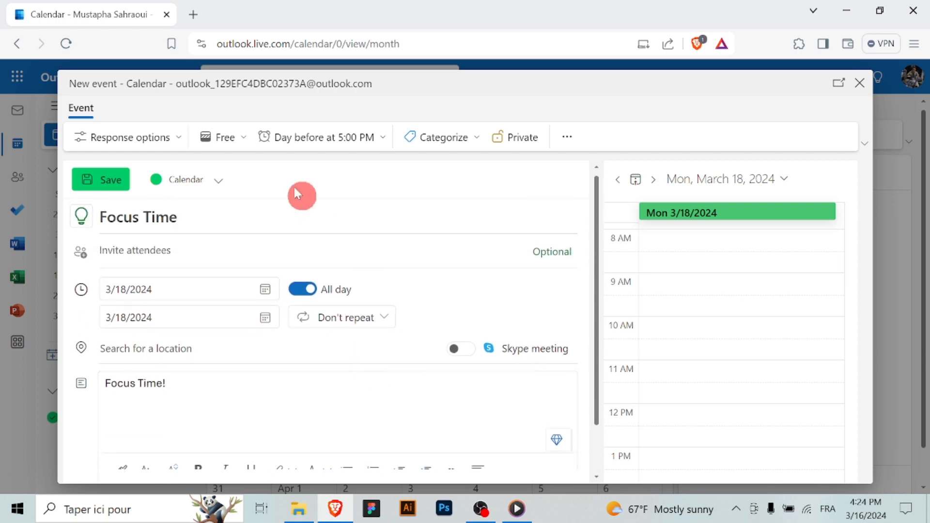
Mark the event's time as Busy and save it
{"action": "left_click", "coordinate": [224, 137]}
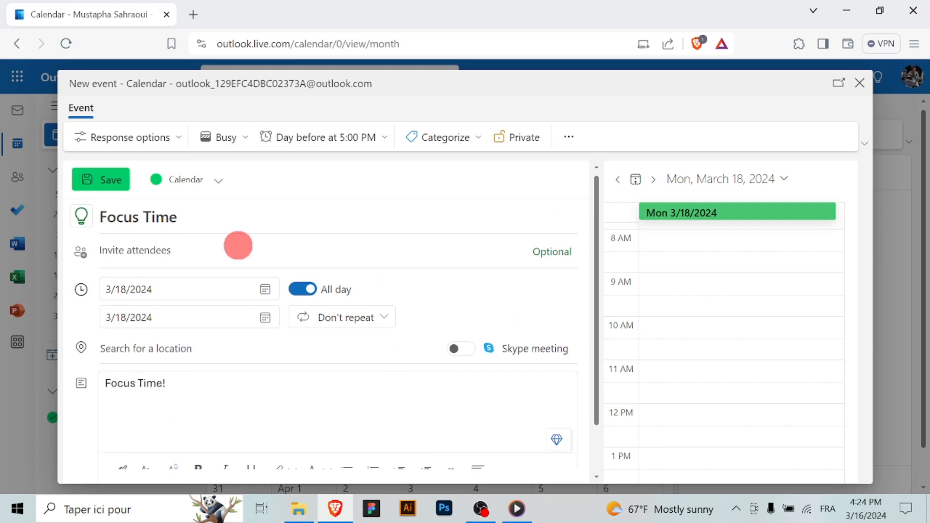
{"action": "mouse_move", "coordinate": [431, 206]}
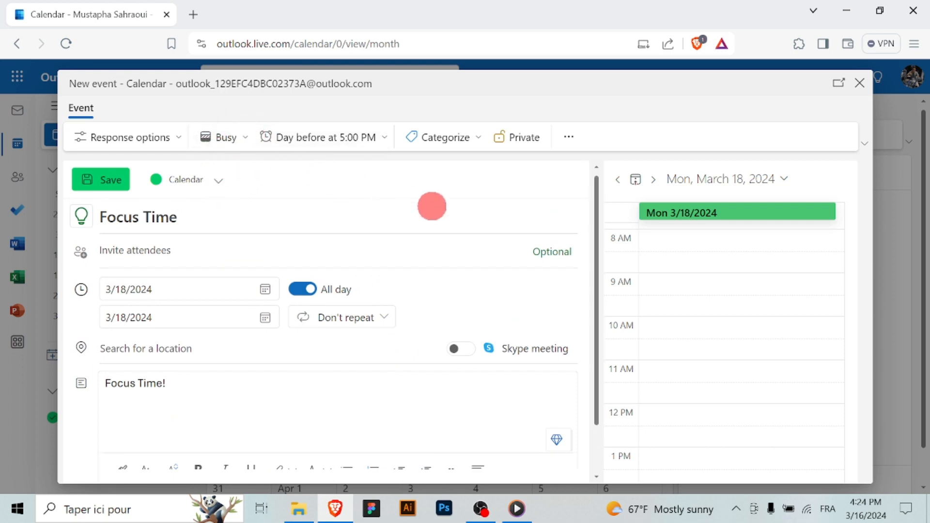
{"action": "scroll", "scroll_direction": "down", "scroll_amount": 3}
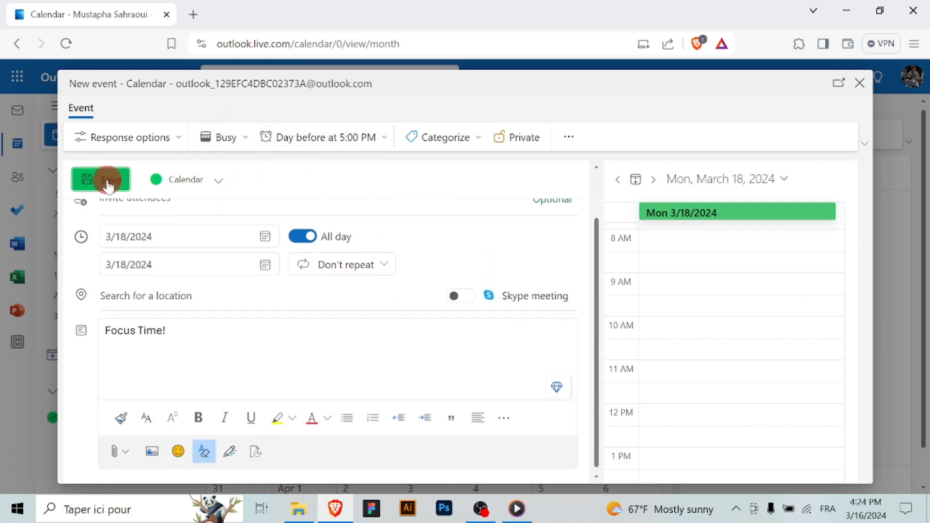
{"action": "left_click", "coordinate": [101, 179]}
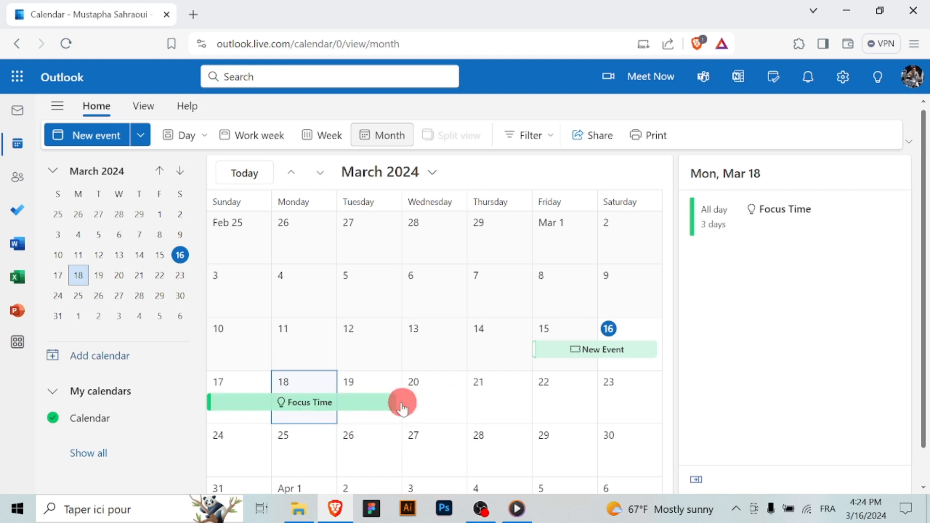
Open the Focus Time peek card showing 3/17–3/19 and description 'Focus Time!'
{"action": "left_click", "coordinate": [434, 396]}
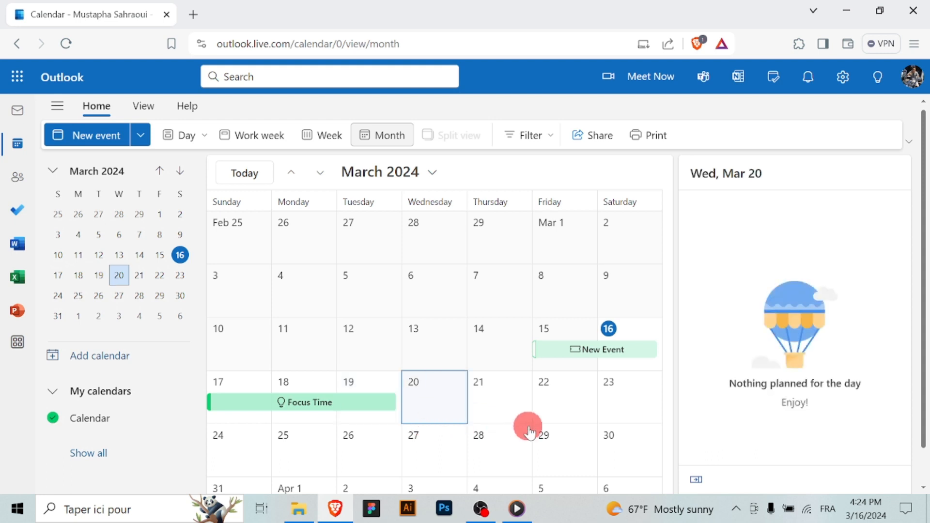
{"action": "left_click", "coordinate": [307, 402]}
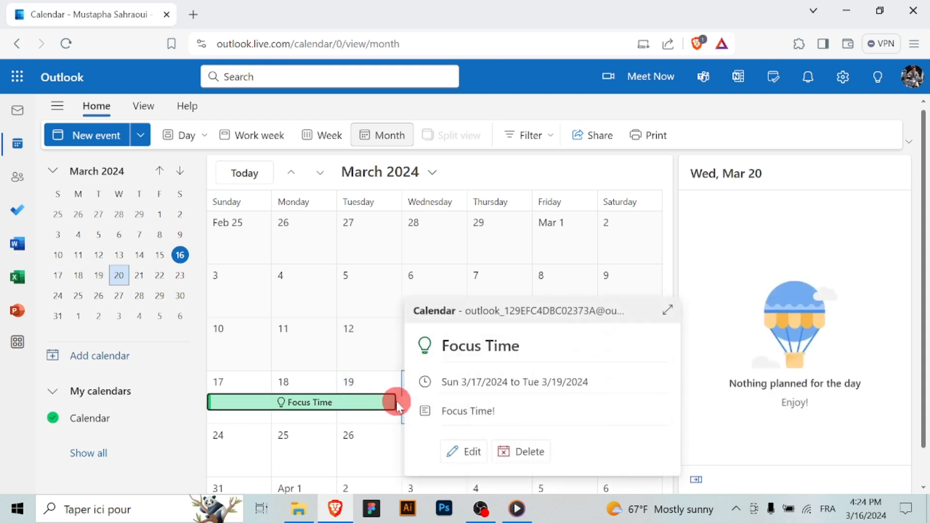